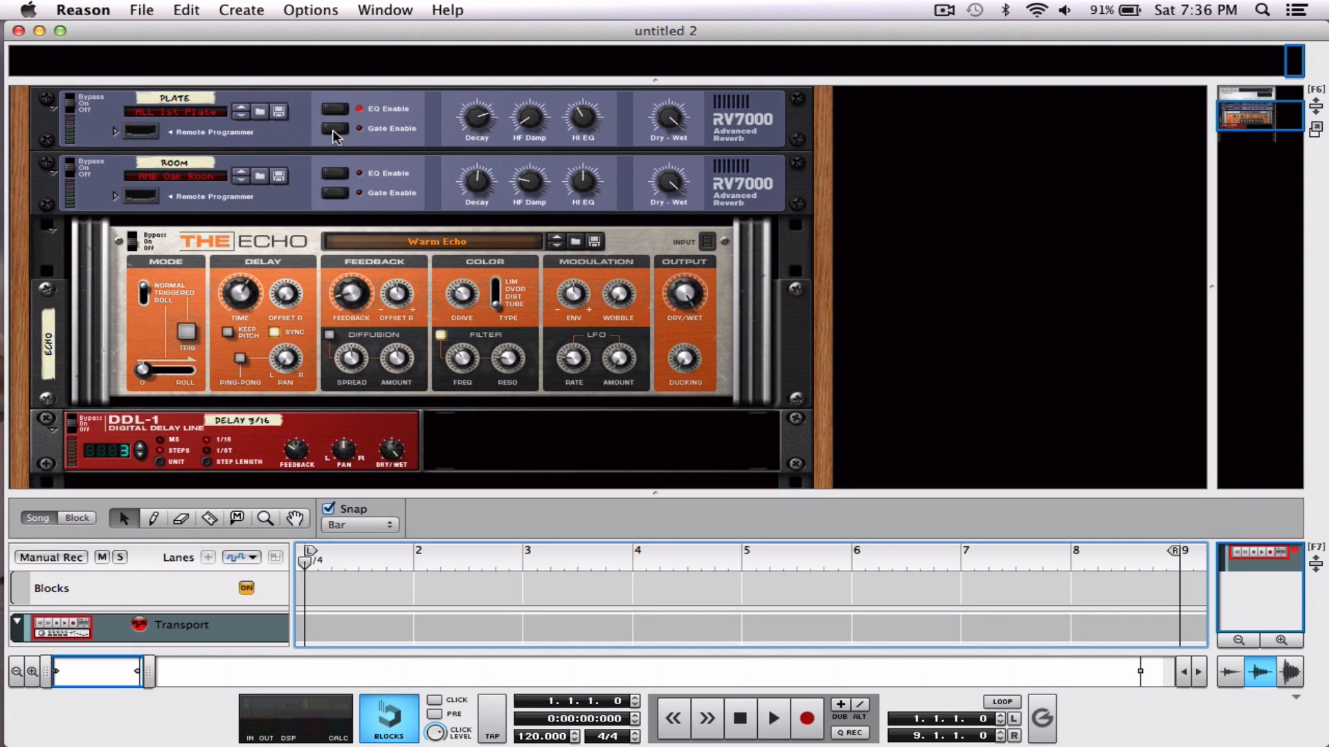
- Open the Reason application menu in the menu bar
left_click(82, 11)
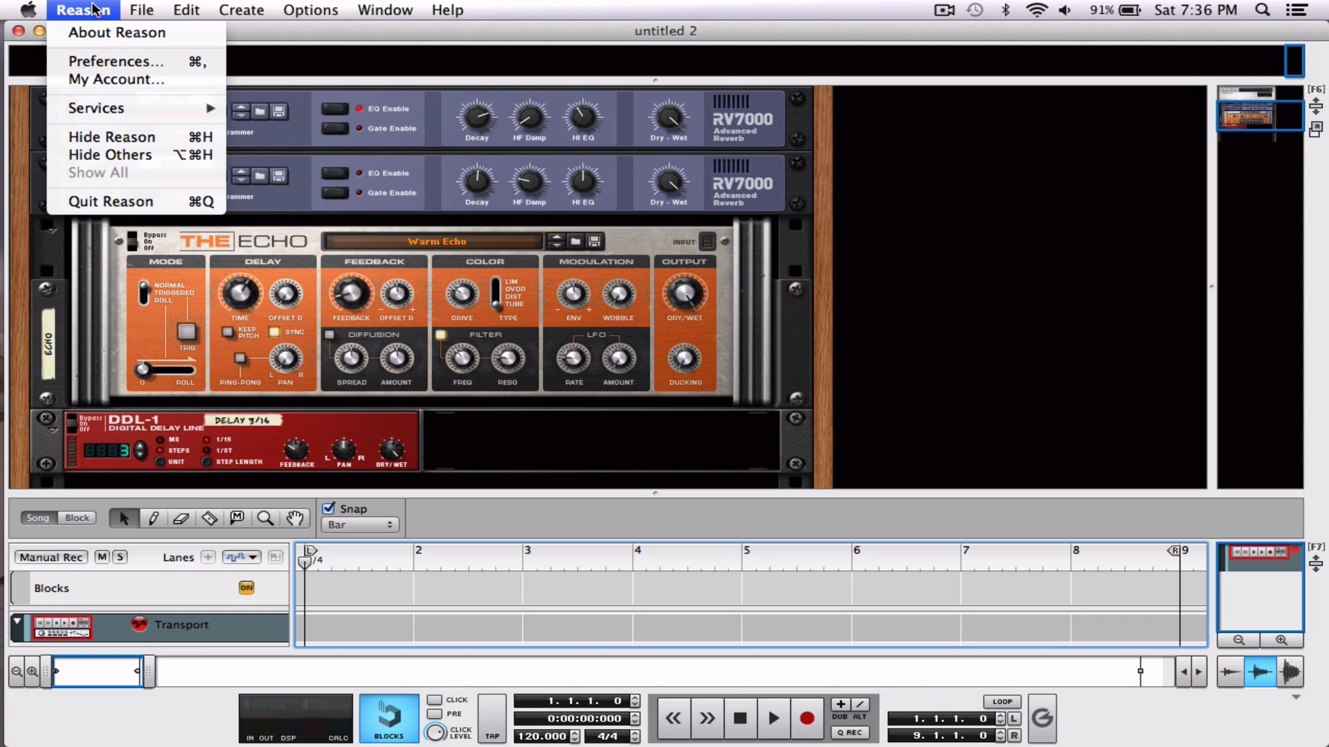
- Select Digidesign Mbox 2 as the audio device in the Audio preferences
left_click(119, 61)
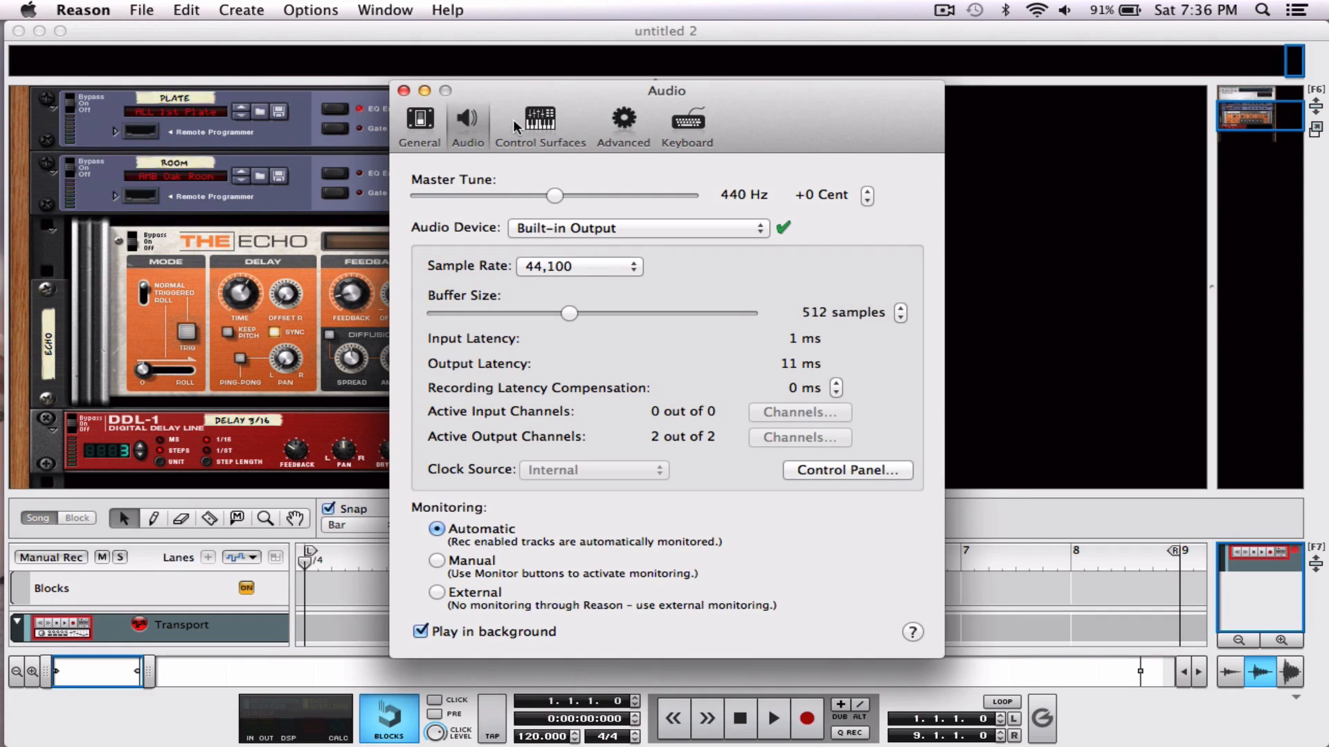
mouse_move(448, 247)
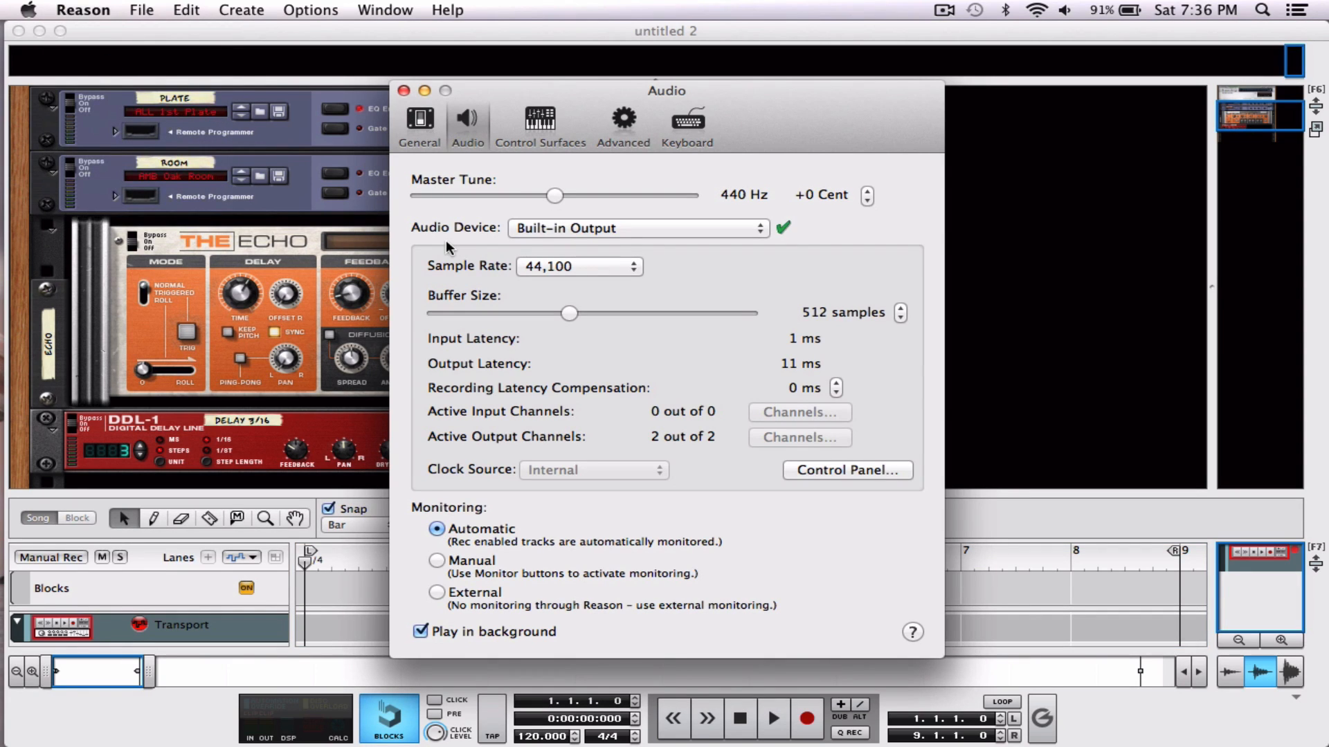
left_click(635, 228)
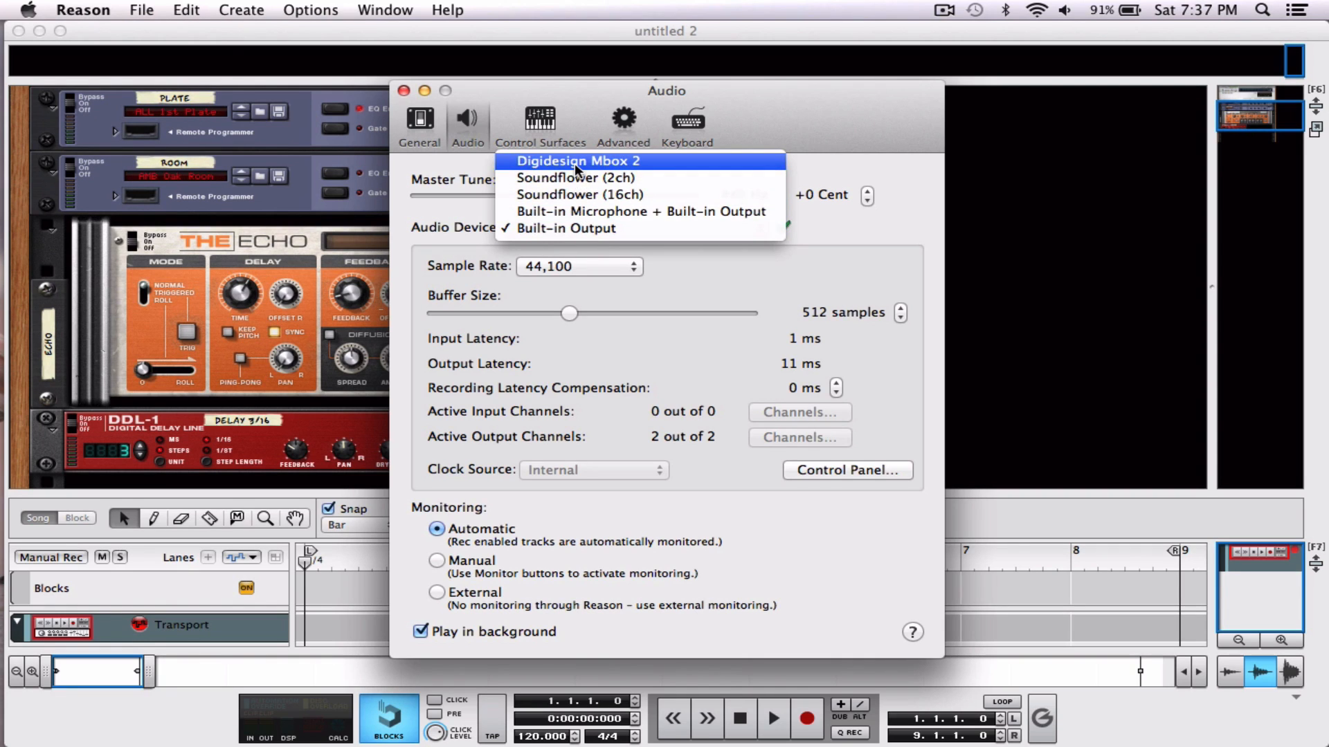
left_click(578, 160)
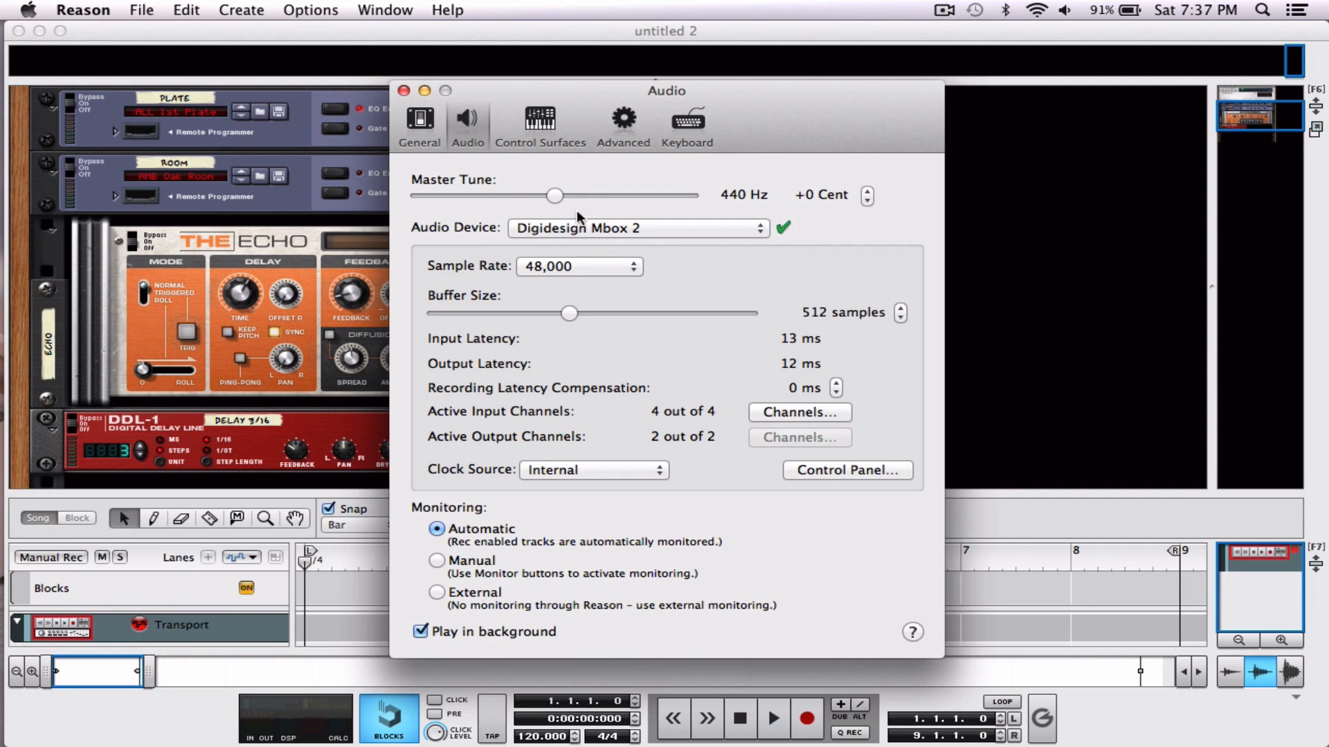
mouse_move(572, 248)
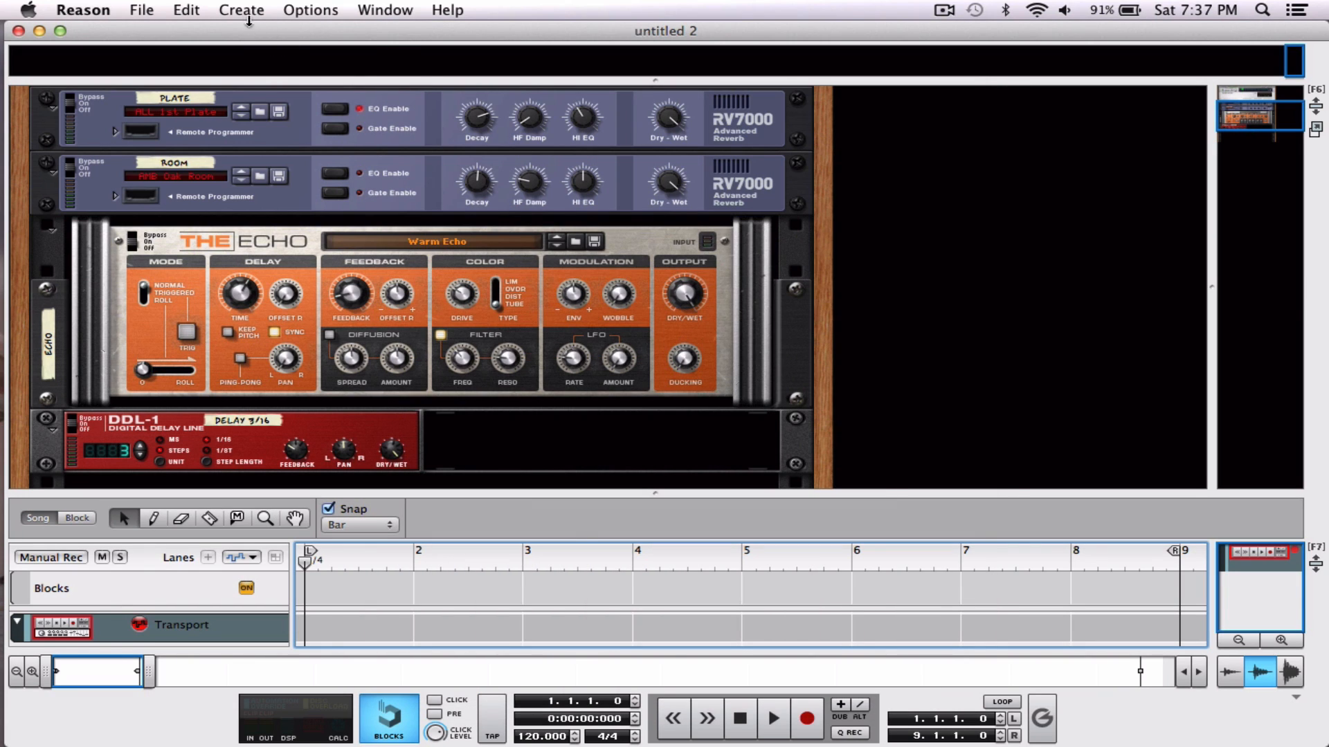
- Create an audio track from the Create menu and scroll the rack to Audio Track 1
left_click(241, 10)
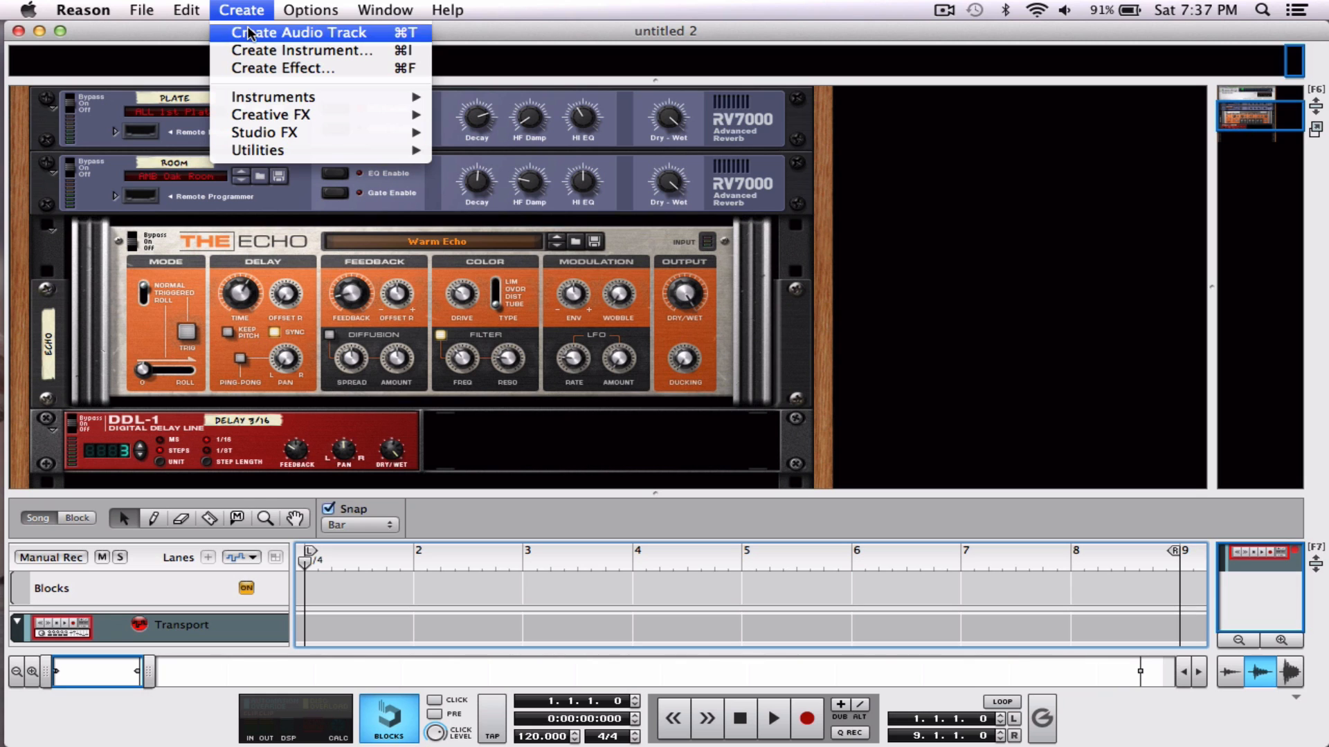
left_click(289, 31)
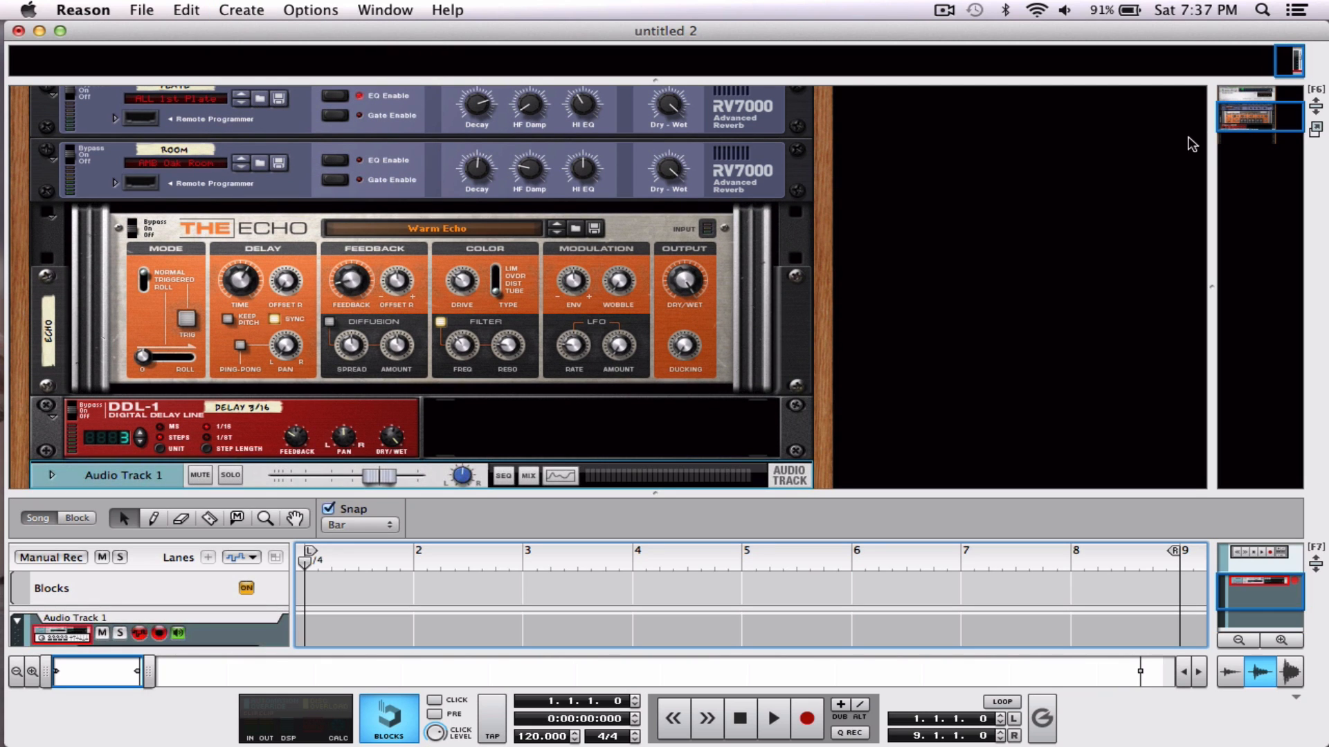
scroll("down", 3)
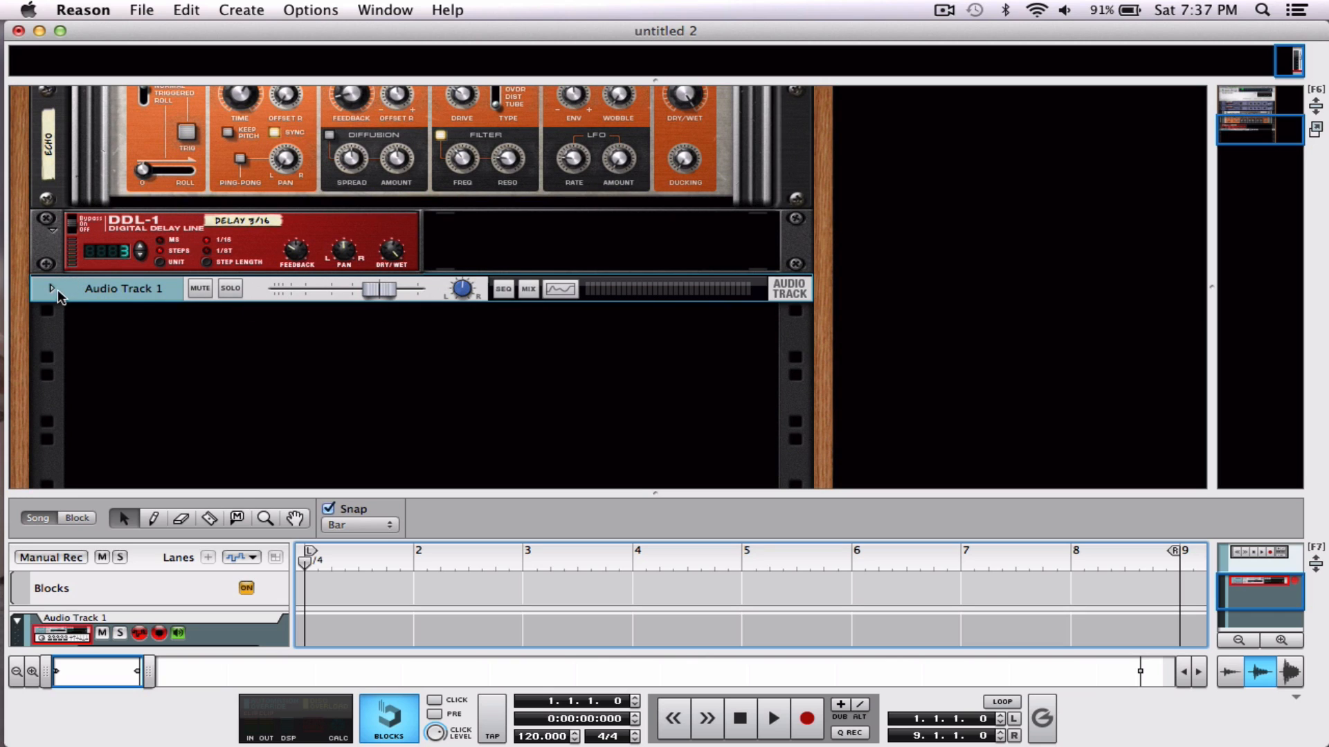
- Expand Audio Track 1 and set its Audio Input to Digidesign Mbox 2 Input 1
left_click(52, 287)
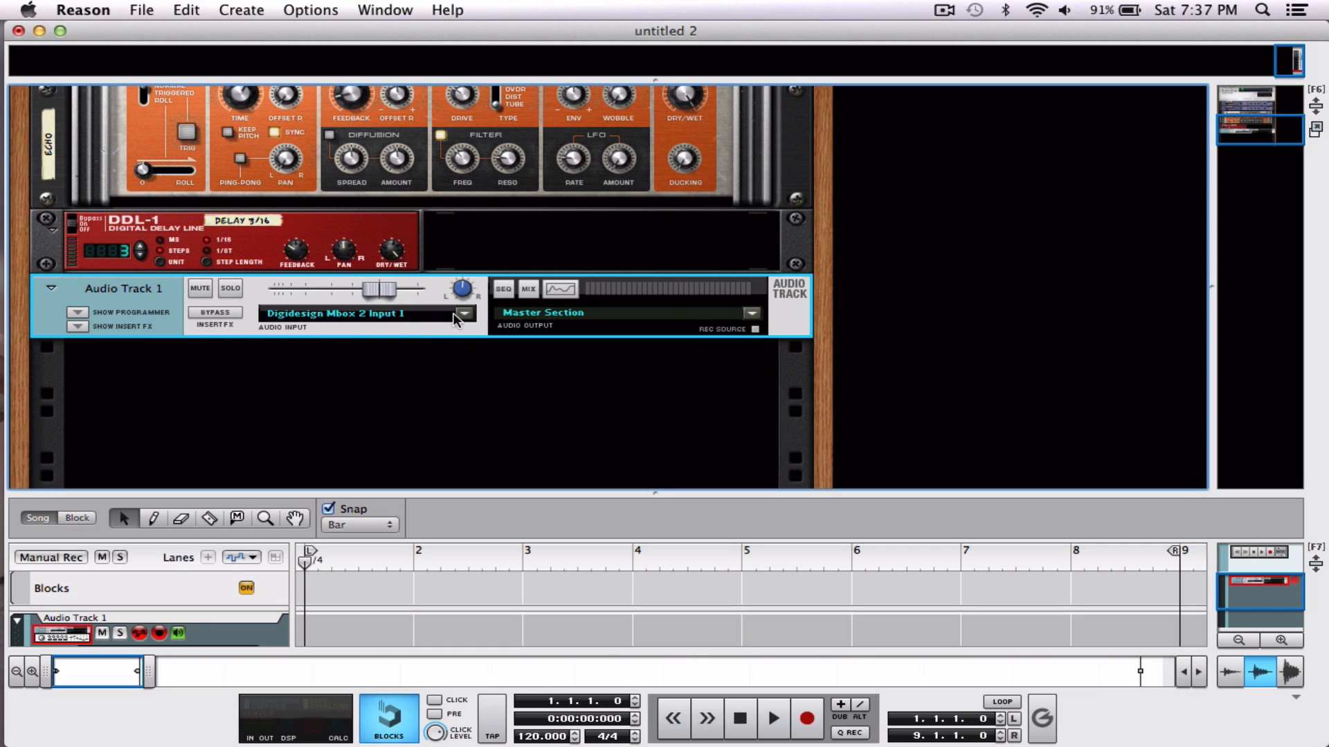
left_click(464, 313)
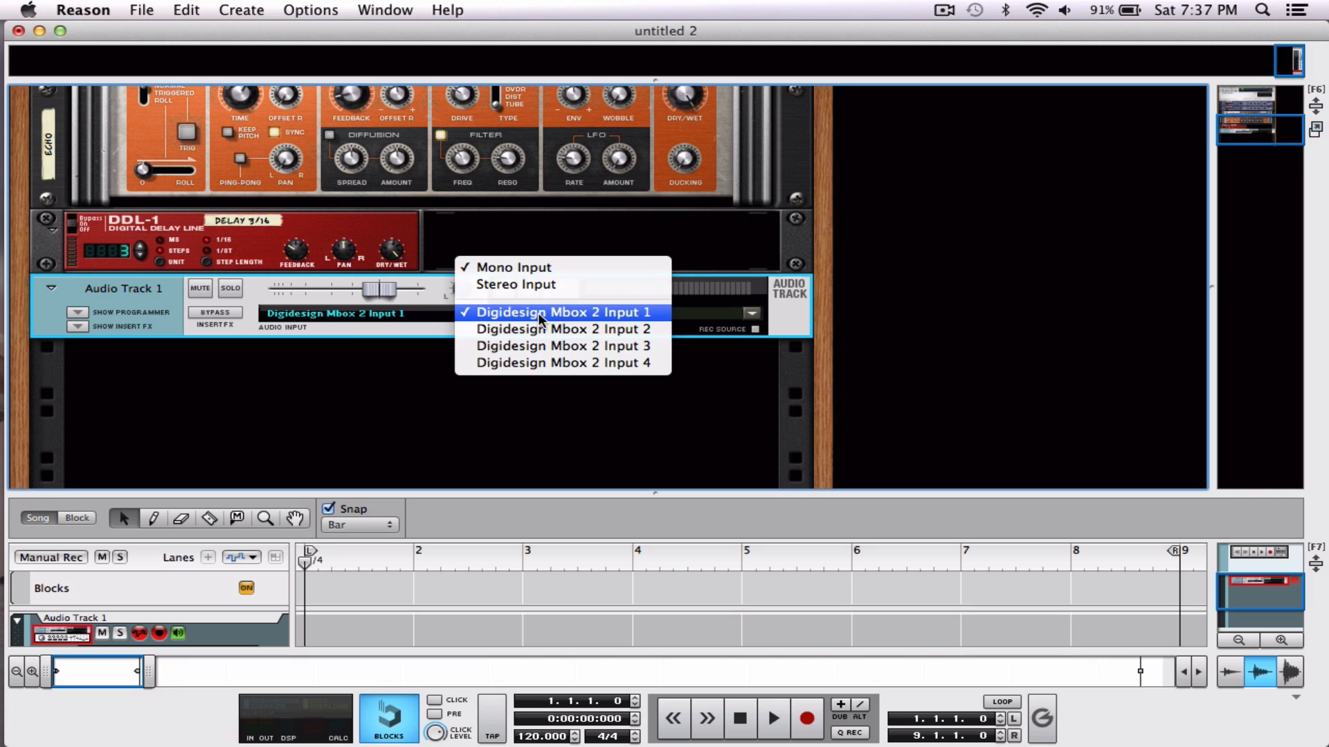
mouse_move(576, 317)
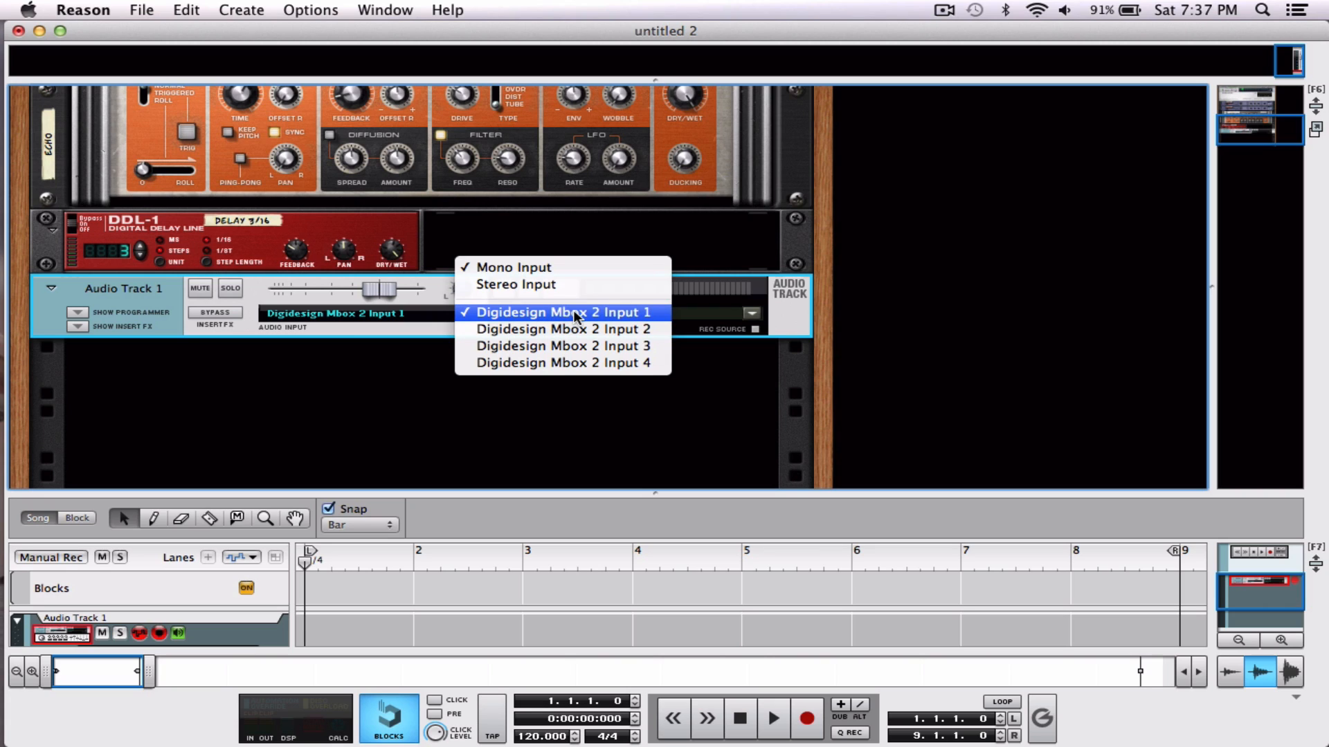
left_click(559, 312)
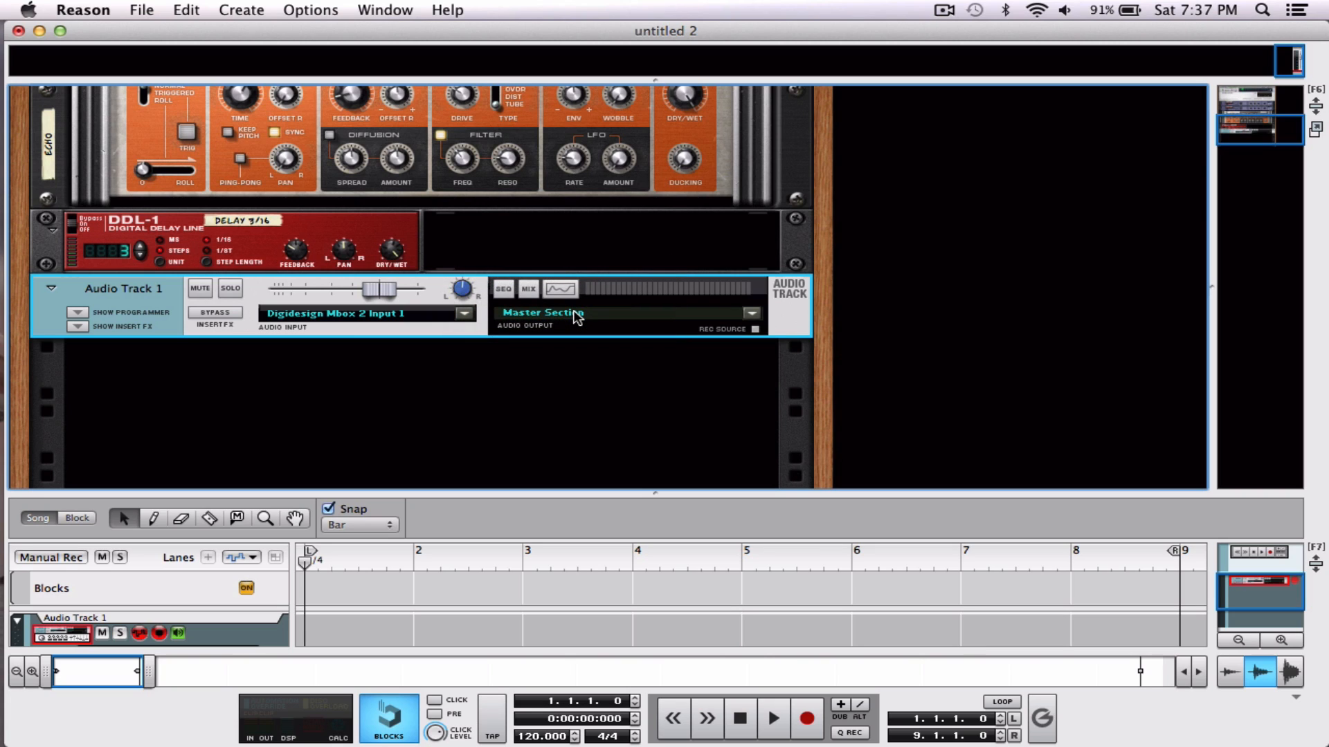